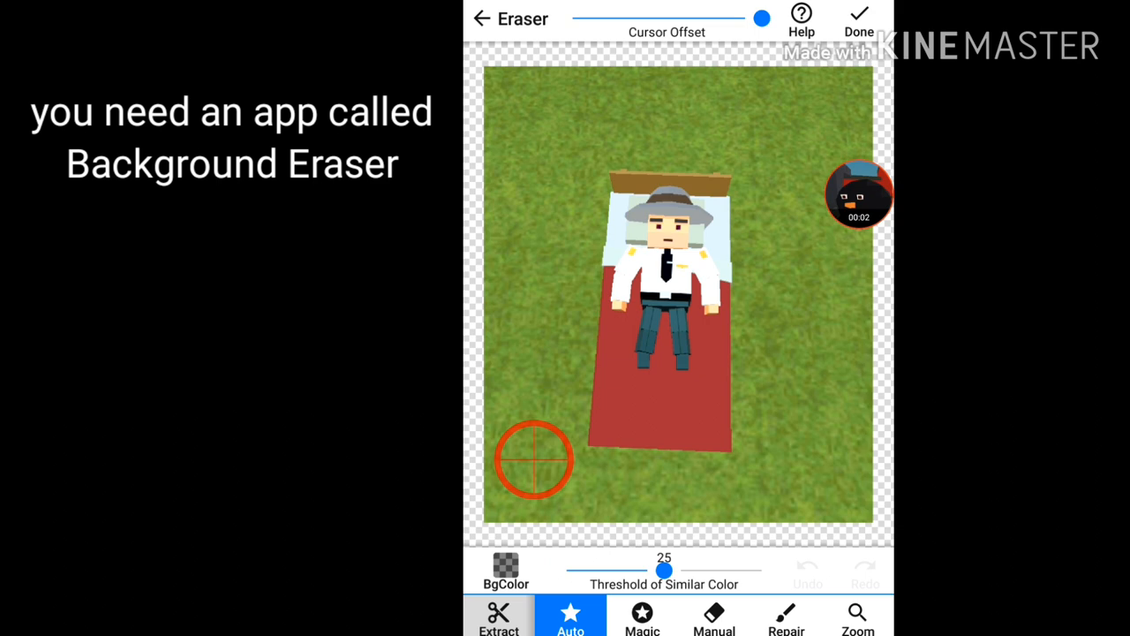
Select the top PNG character layer and bring up its In Animation options.
left_click(535, 460)
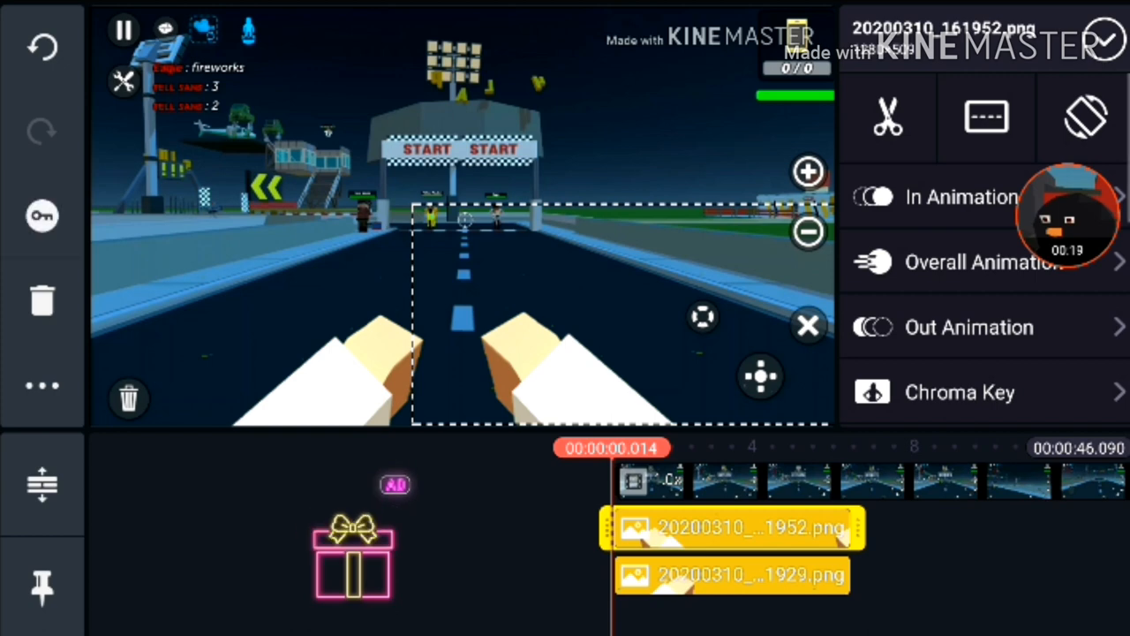
left_click(962, 196)
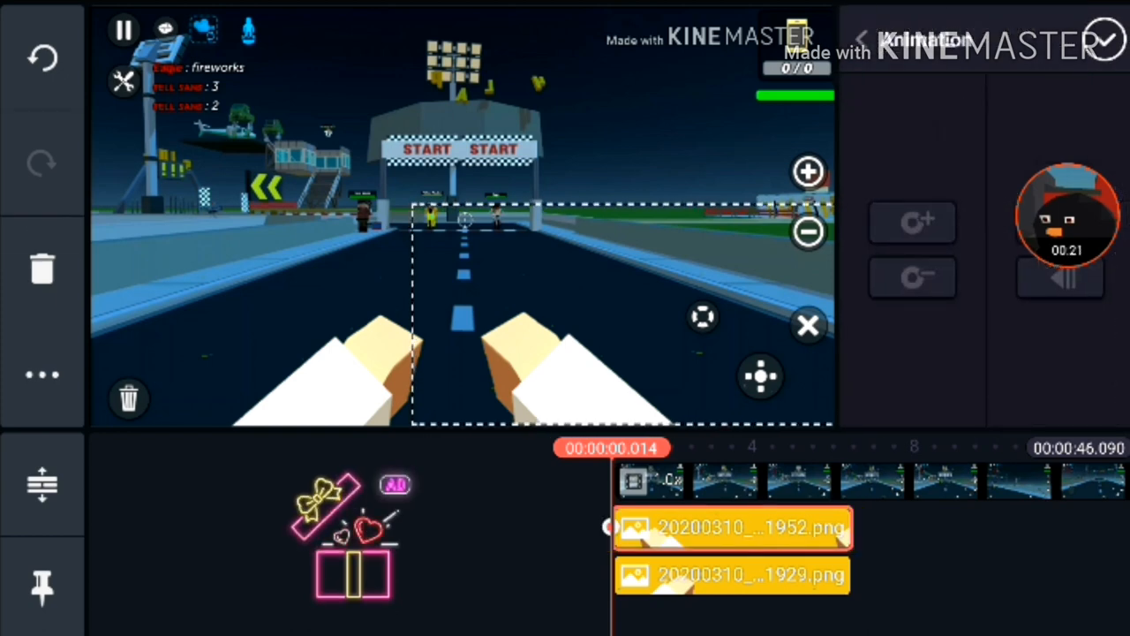